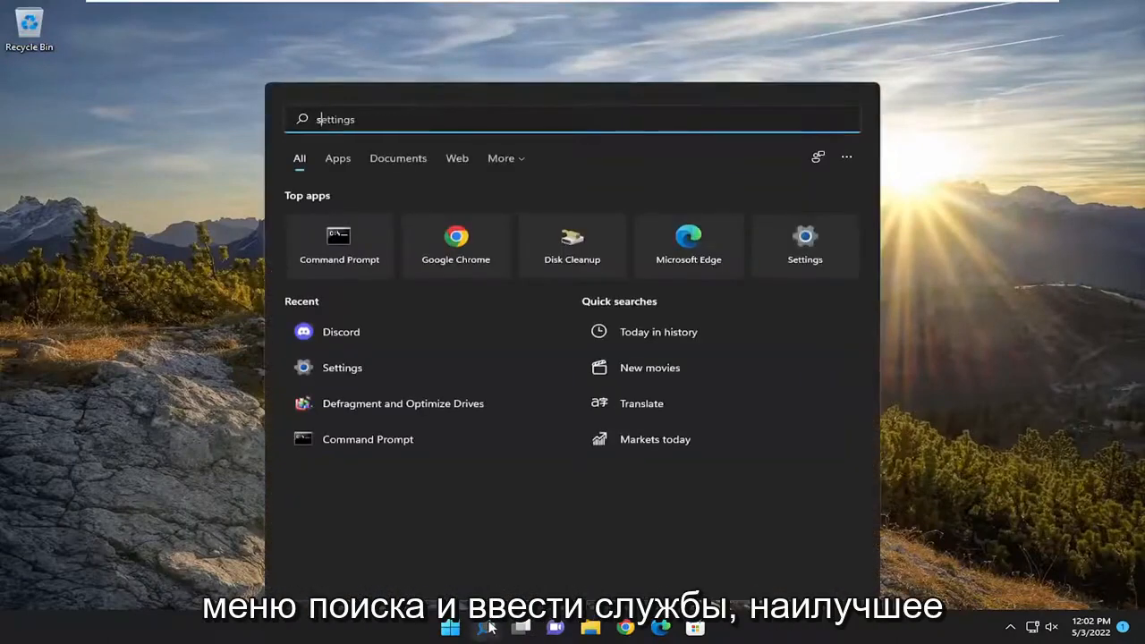
Search Windows for 'services' from the Start search.
type("services")
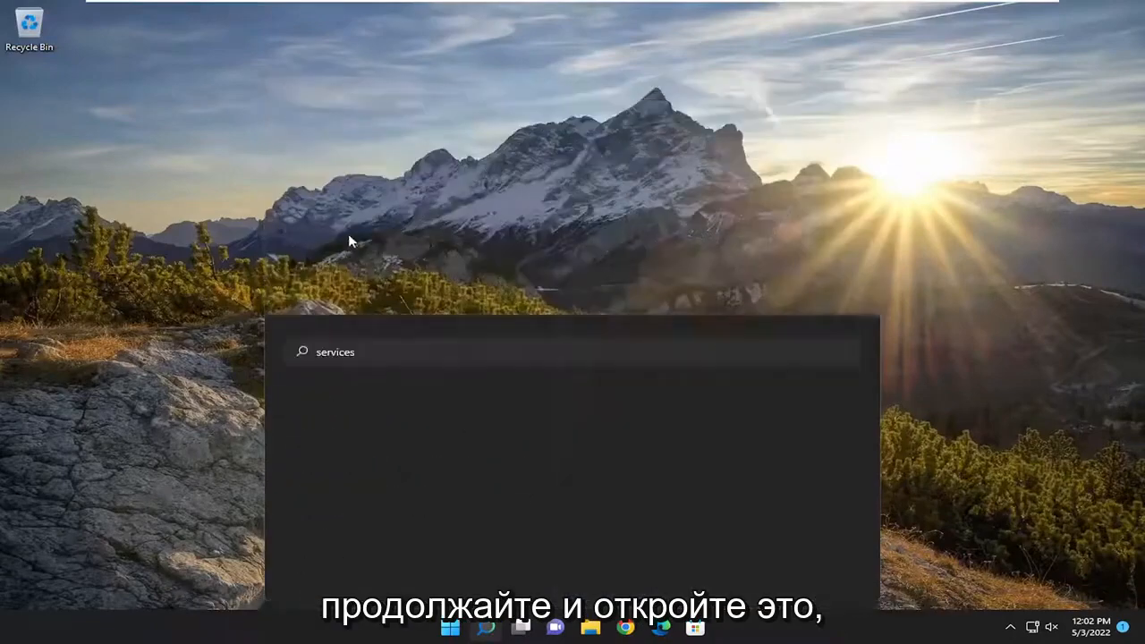
Launch Services and scroll the list to Remote Procedure Call (RPC) Locator.
left_click(573, 351)
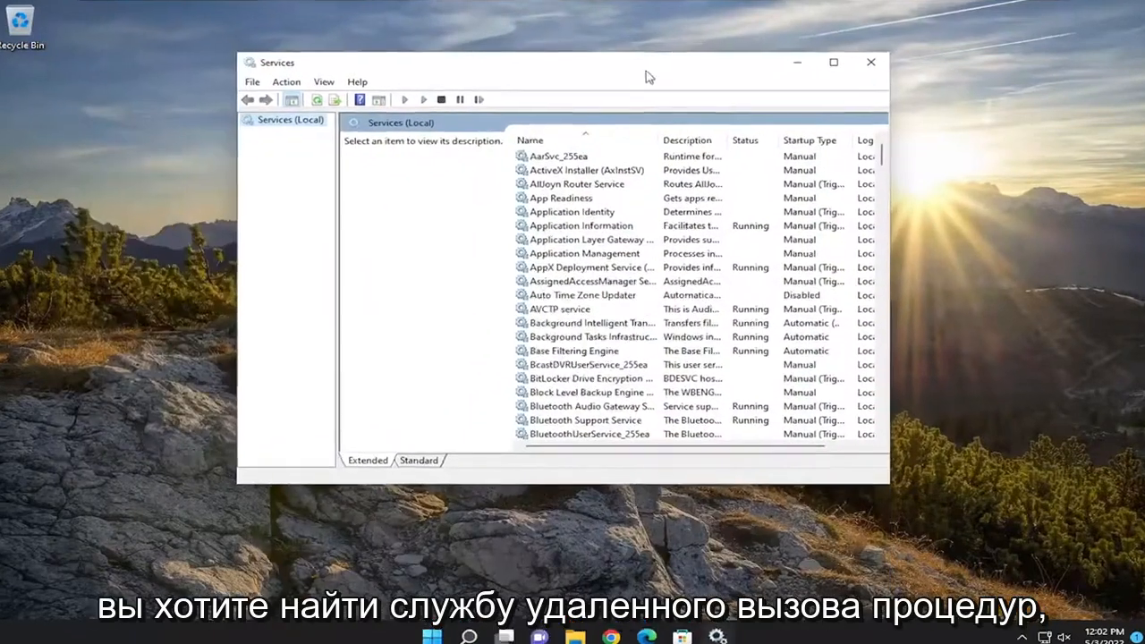
scroll("down", 3)
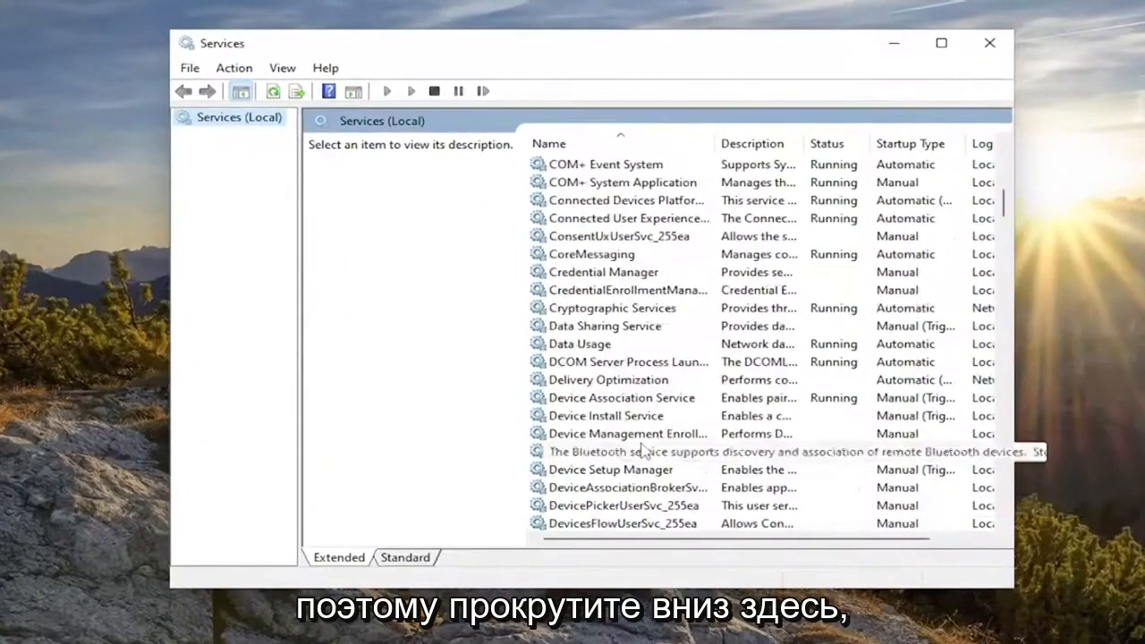
scroll("down", 3)
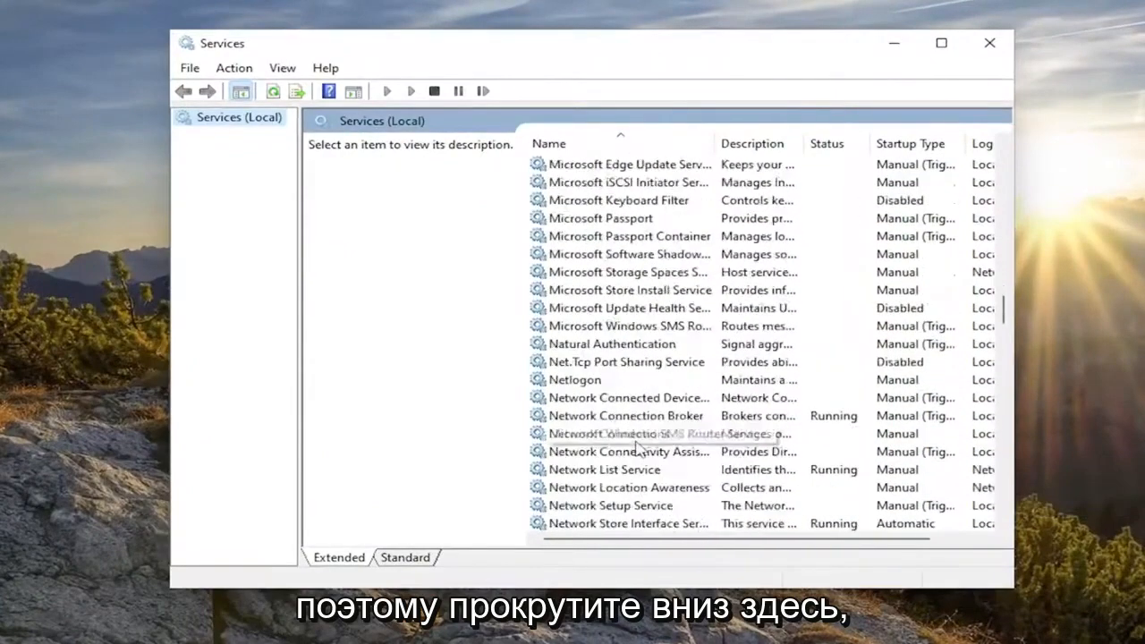
scroll("down", 3)
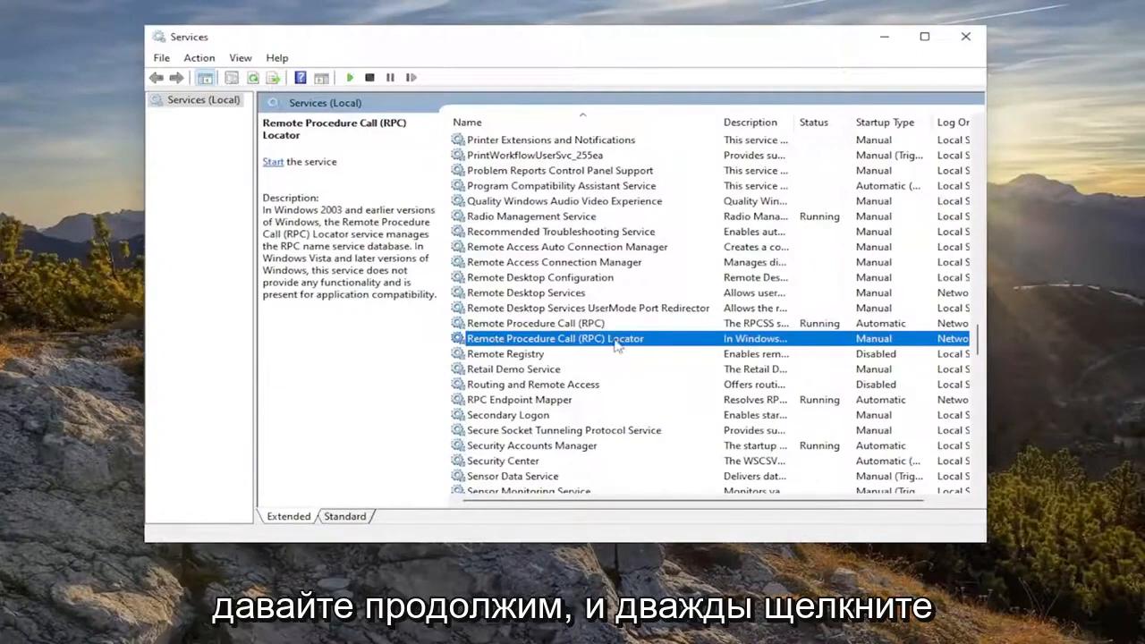
In RPC Locator properties, start, stop and start the service again, leaving it Running.
double_click(557, 338)
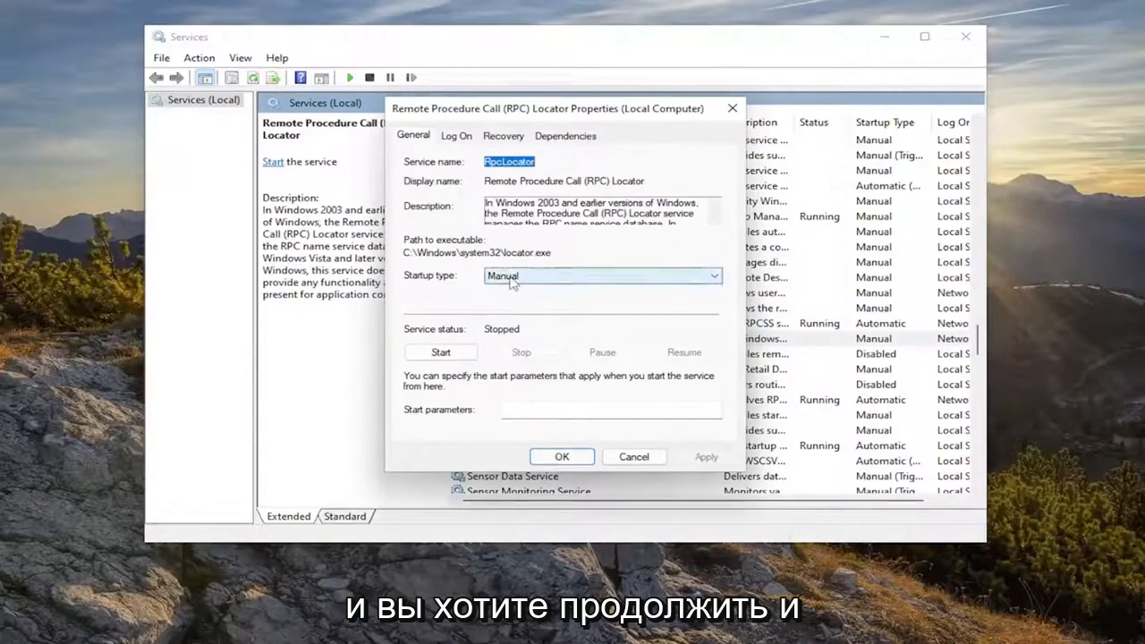
left_click(440, 352)
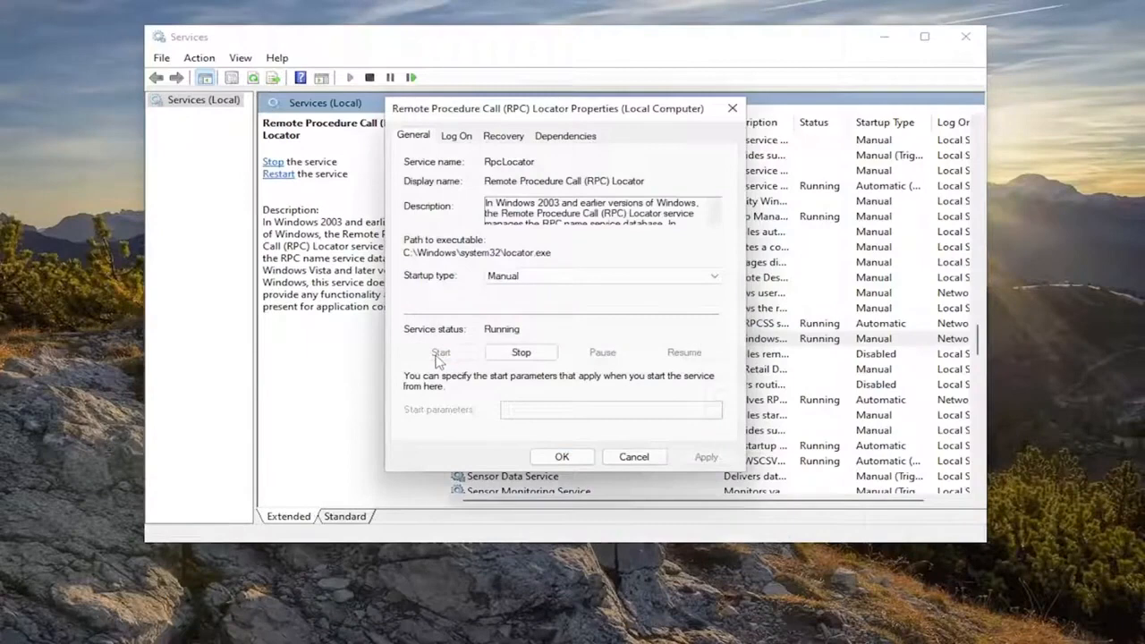
left_click(521, 352)
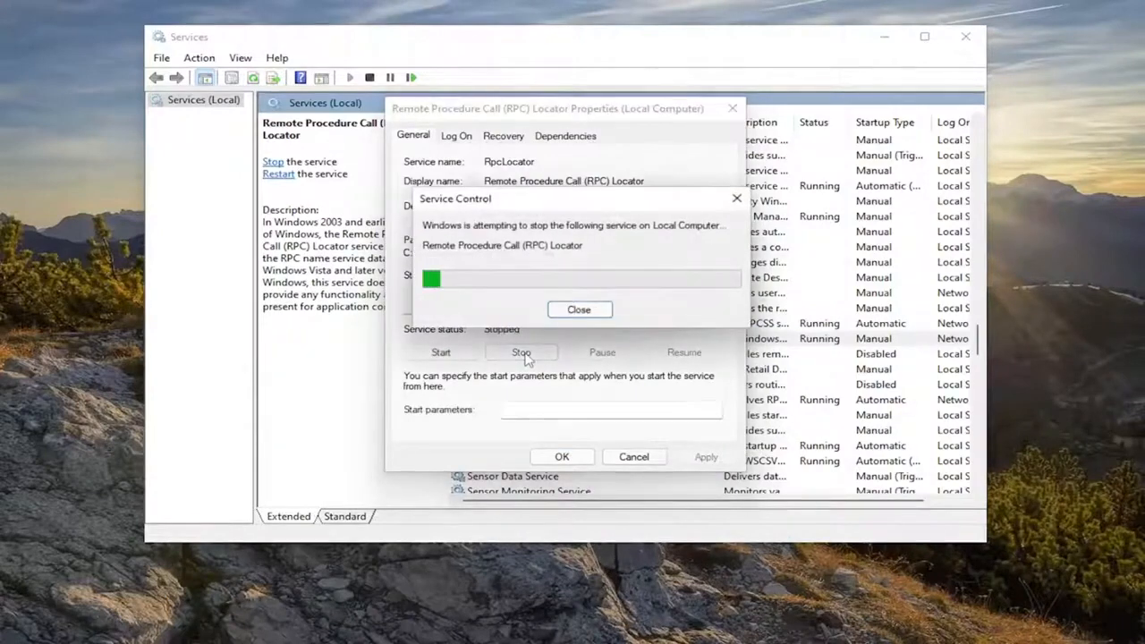
left_click(578, 309)
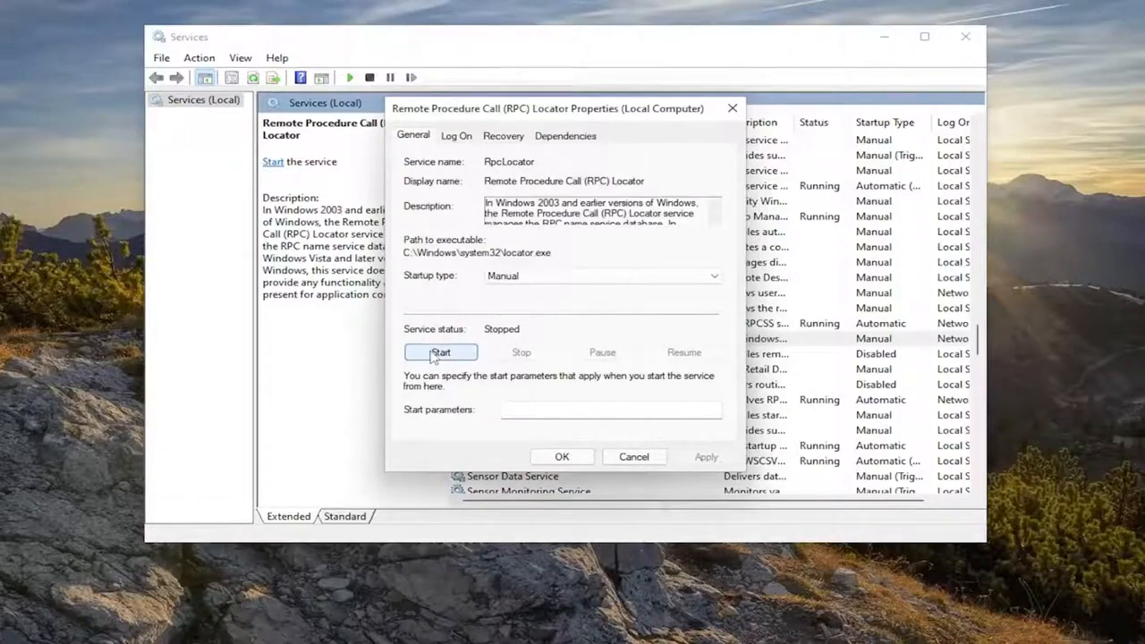
left_click(441, 352)
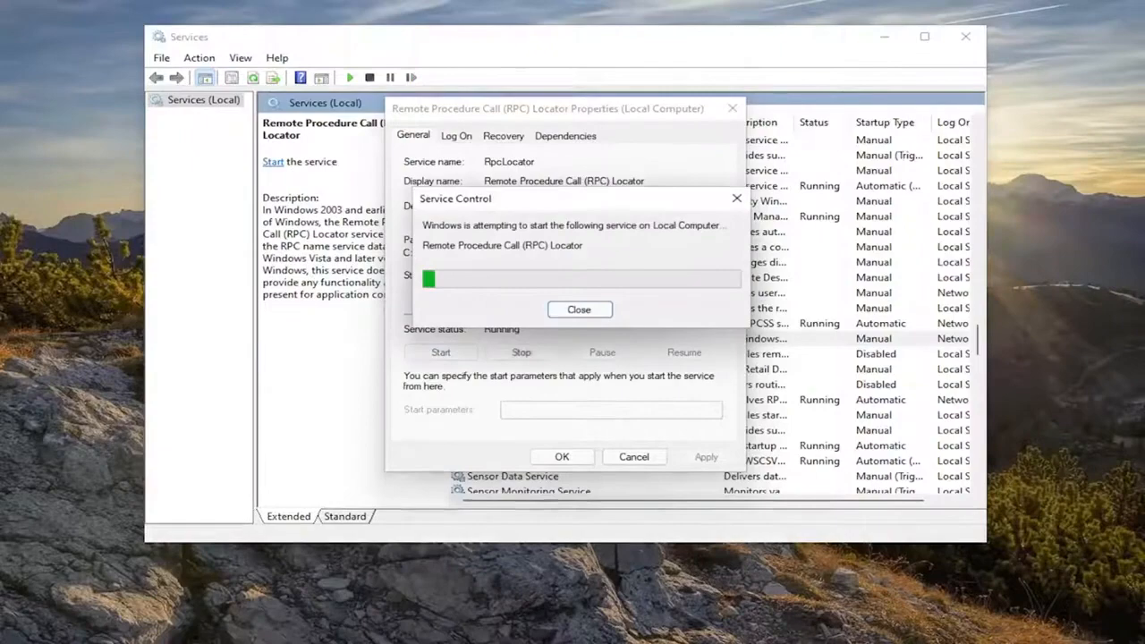
left_click(579, 308)
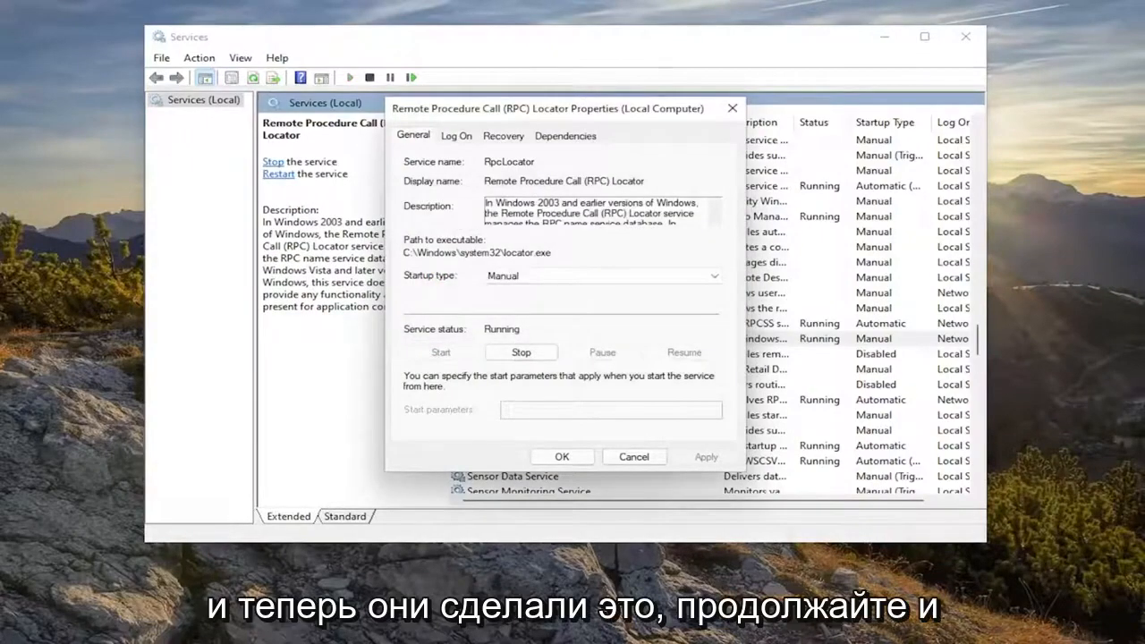
left_click(561, 457)
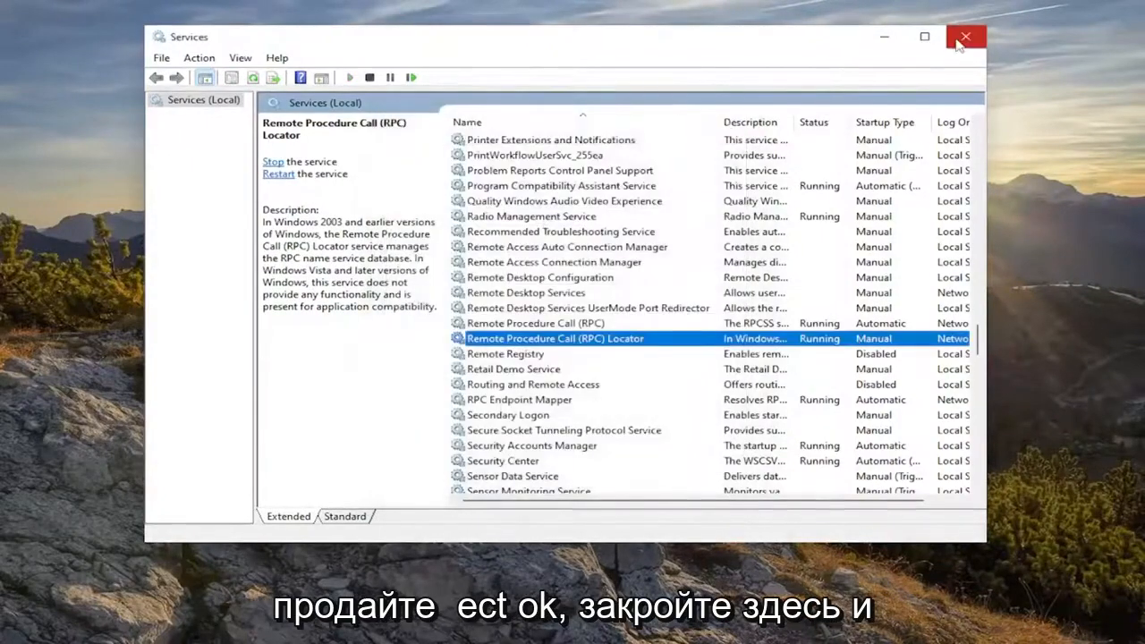
Close Services and search 'troubleshoot settings' to reach the Other troubleshooters page.
left_click(965, 37)
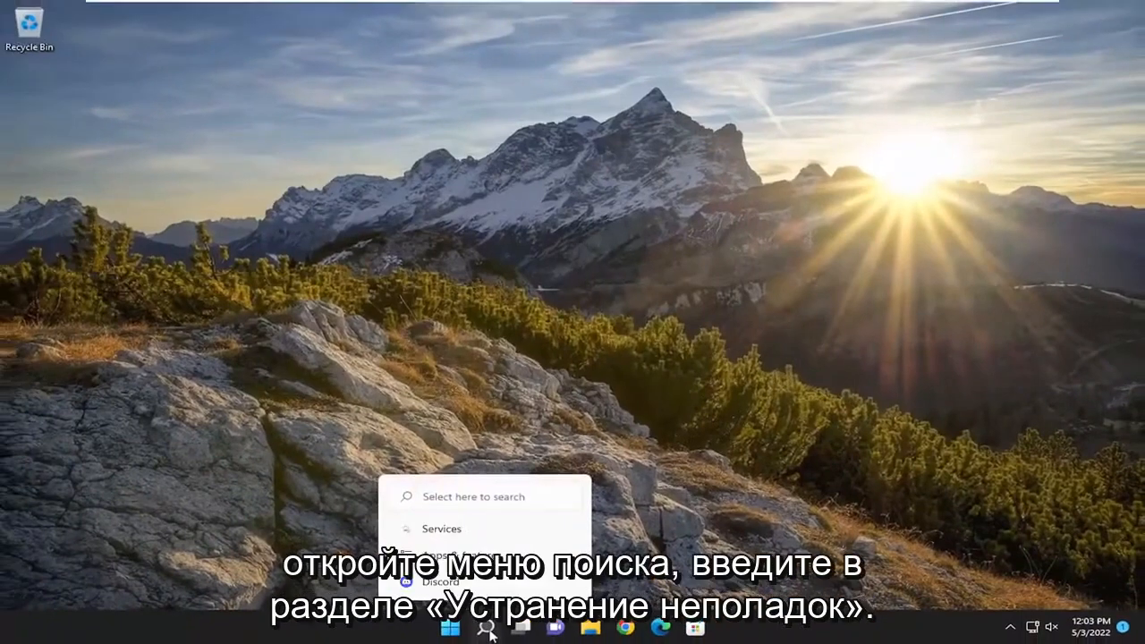
type("troubleshoot settings")
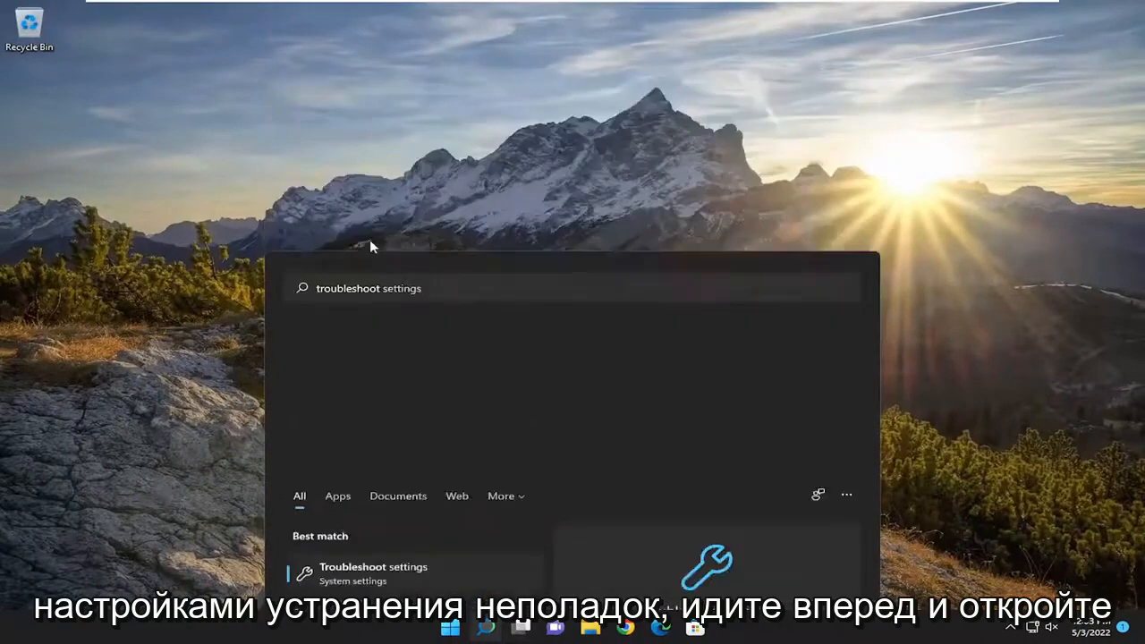
left_click(373, 566)
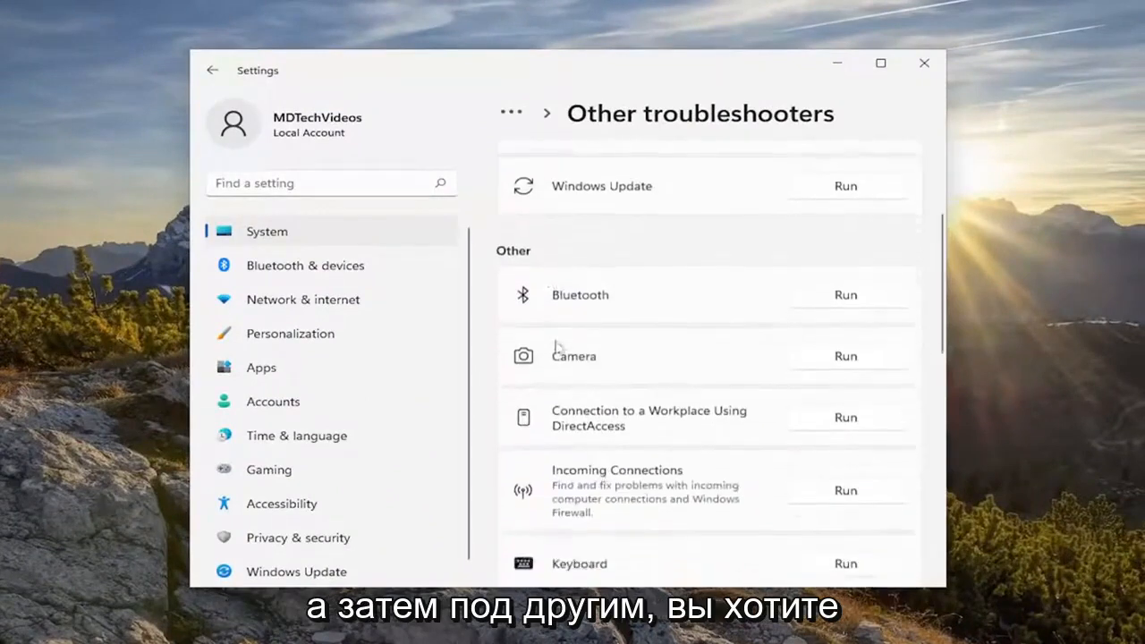
Run the Windows Store Apps troubleshooter from the Other troubleshooters list.
scroll("down", 3)
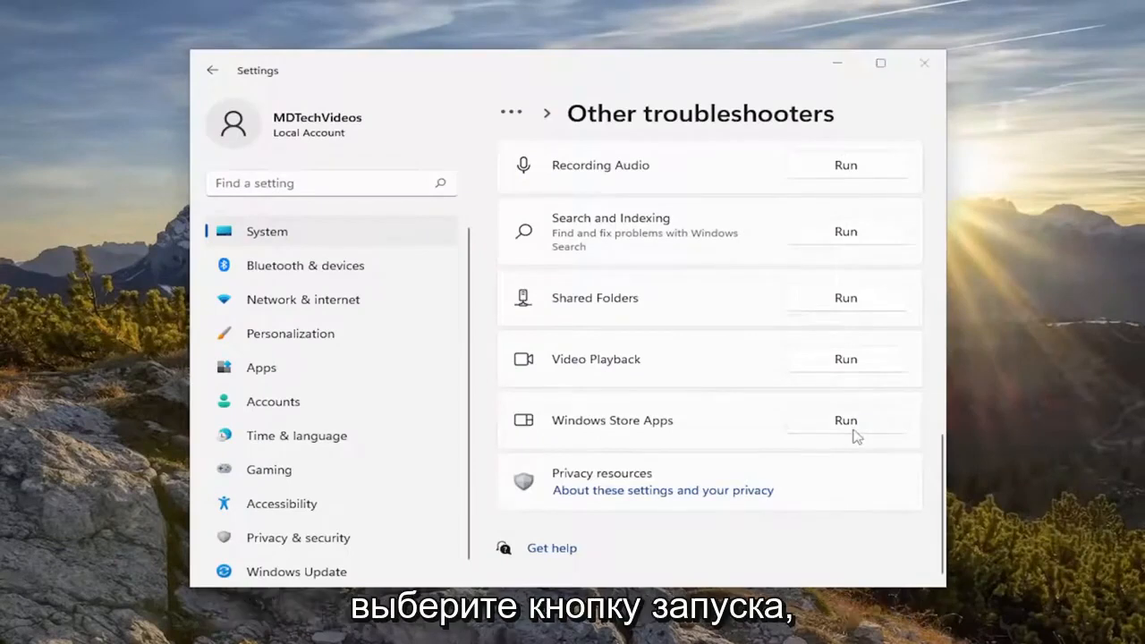
left_click(844, 421)
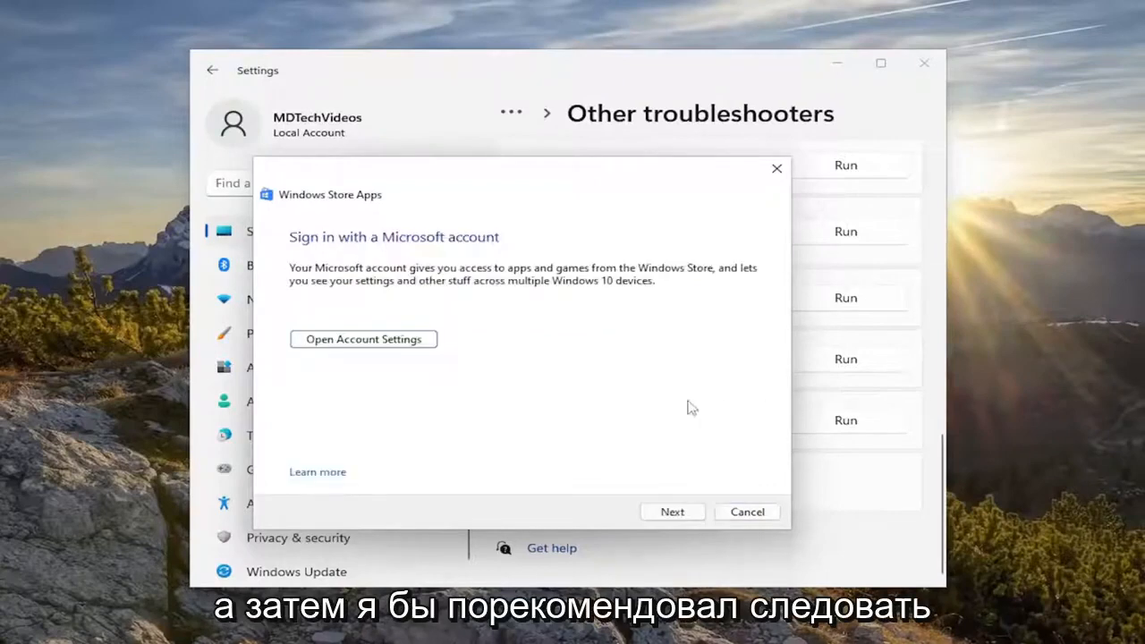
mouse_move(658, 527)
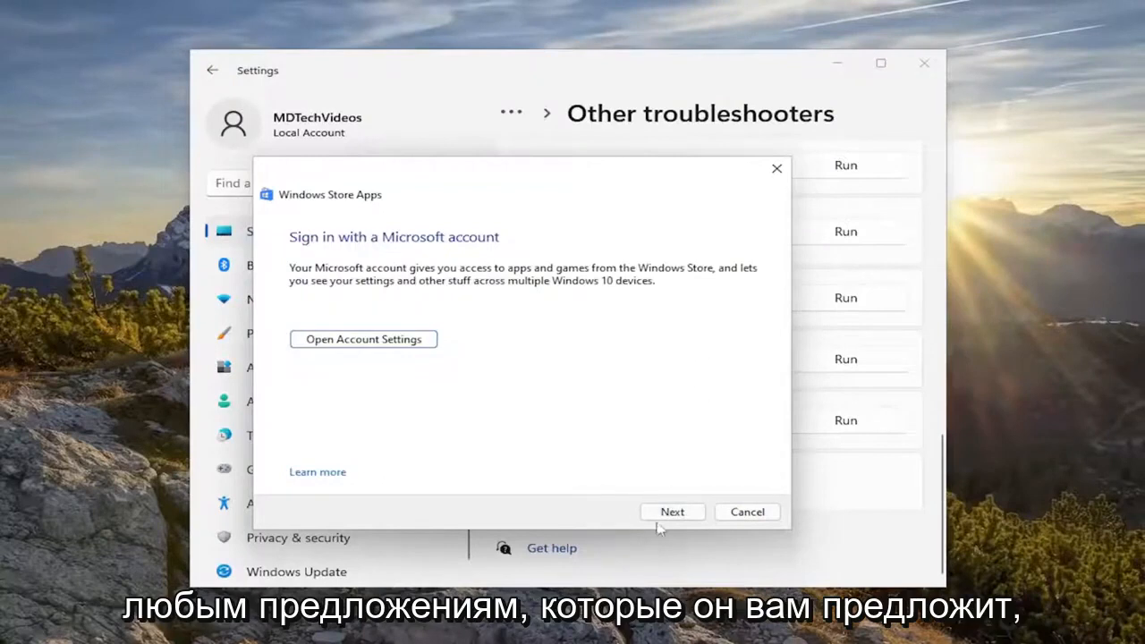
Continue past the Microsoft account prompt so the diagnostic begins detecting problems.
left_click(672, 512)
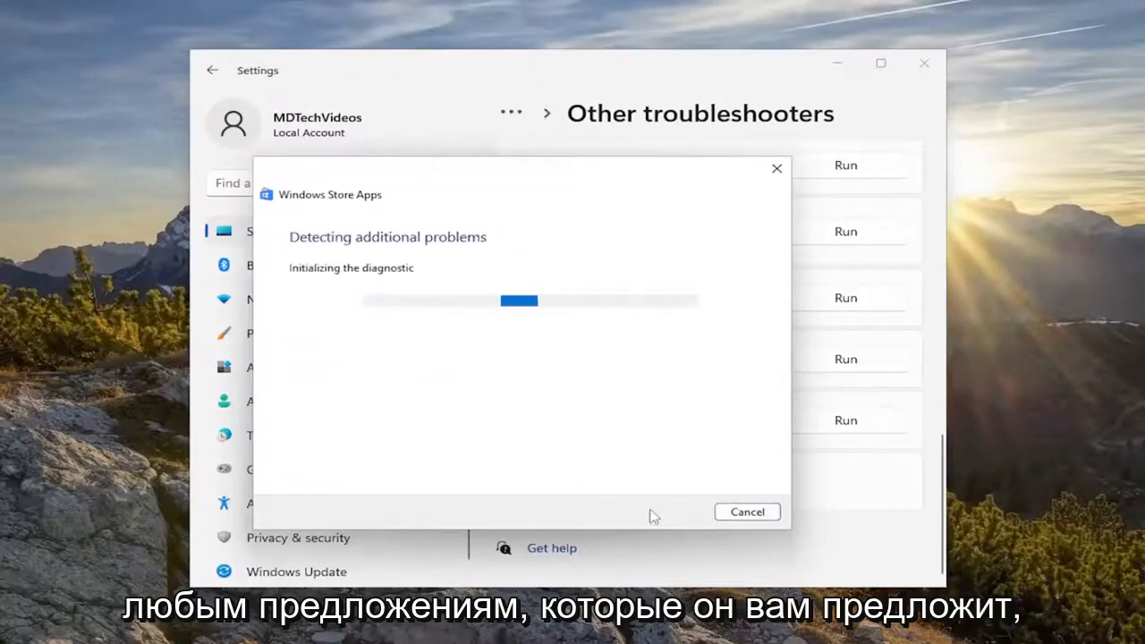